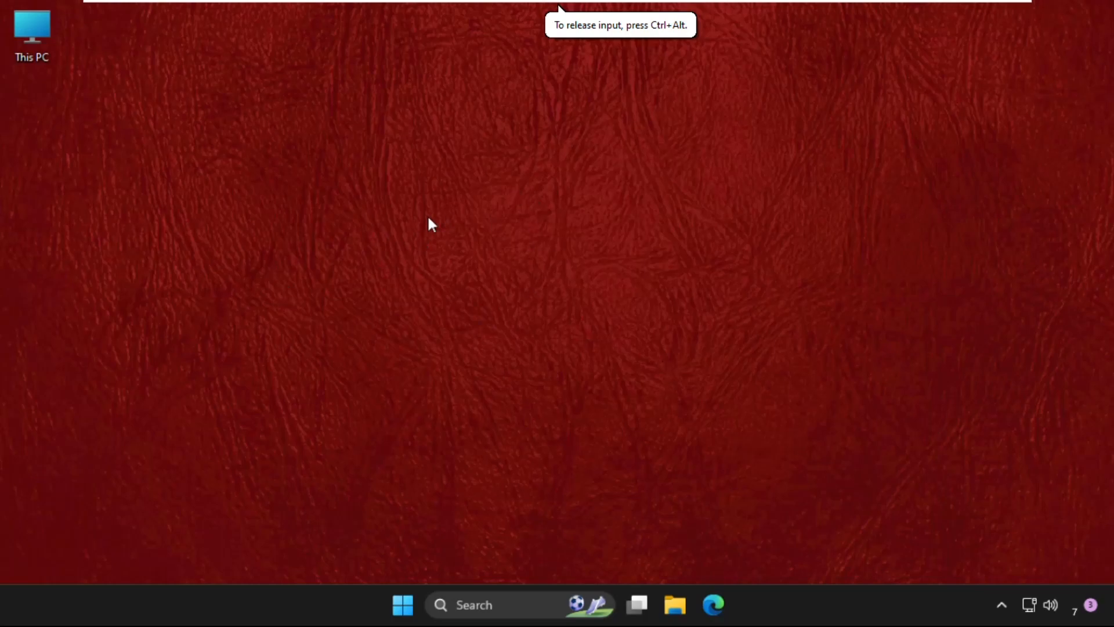
mouse_move(498, 320)
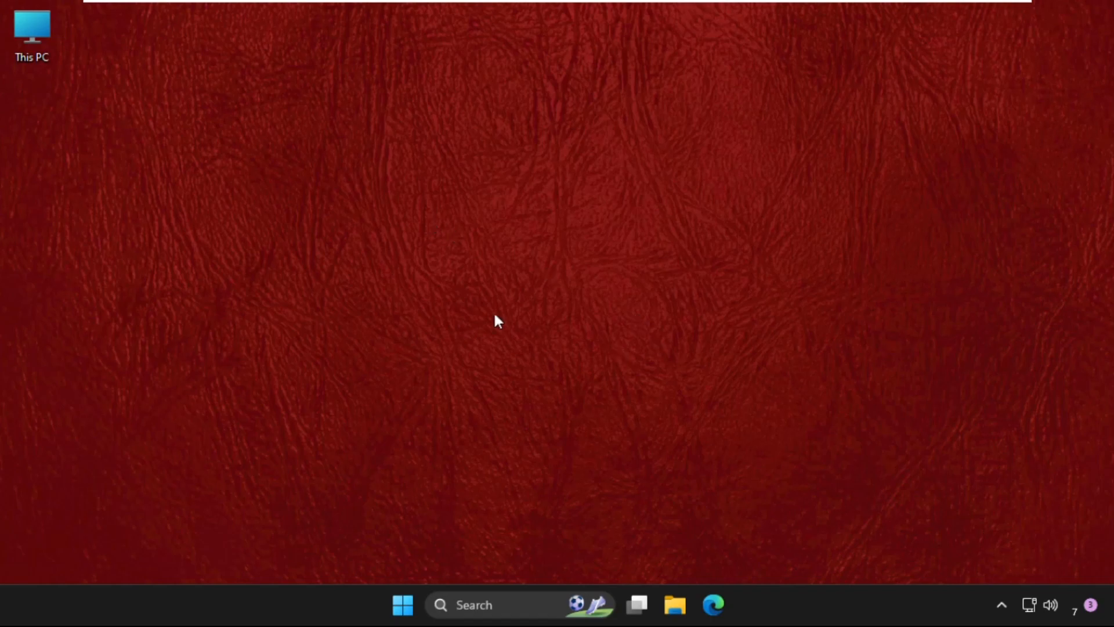
mouse_move(418, 258)
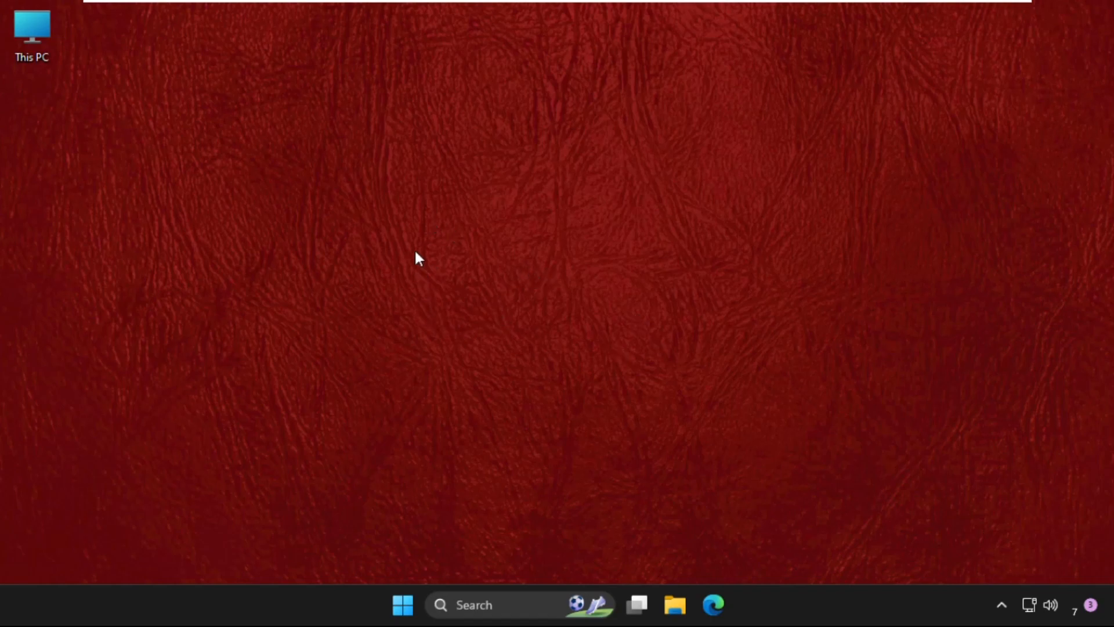
mouse_move(442, 237)
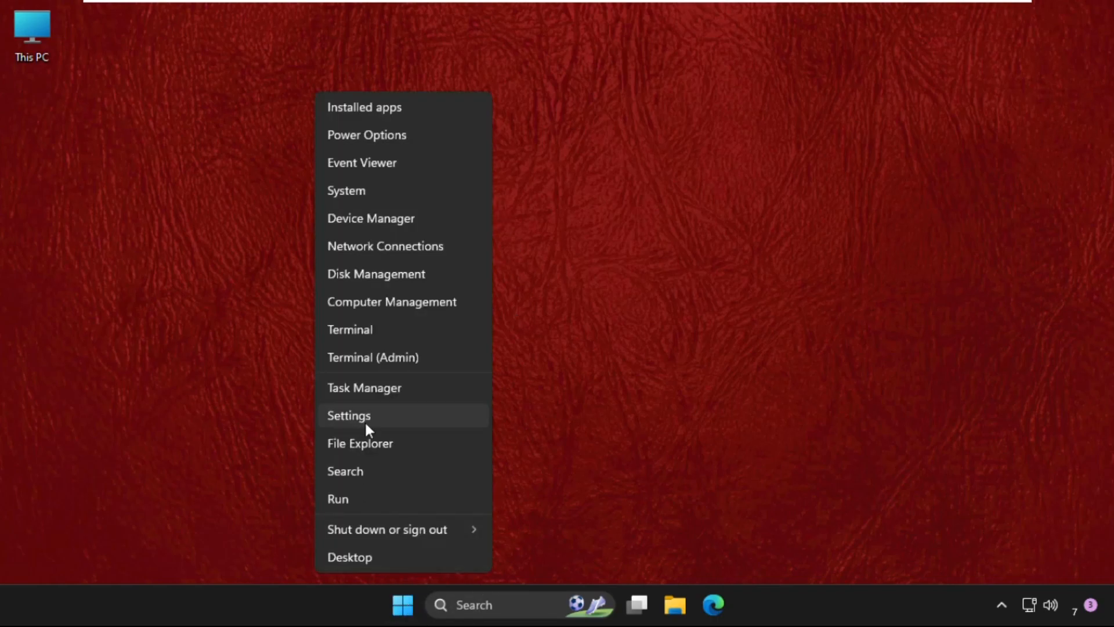
mouse_move(474, 604)
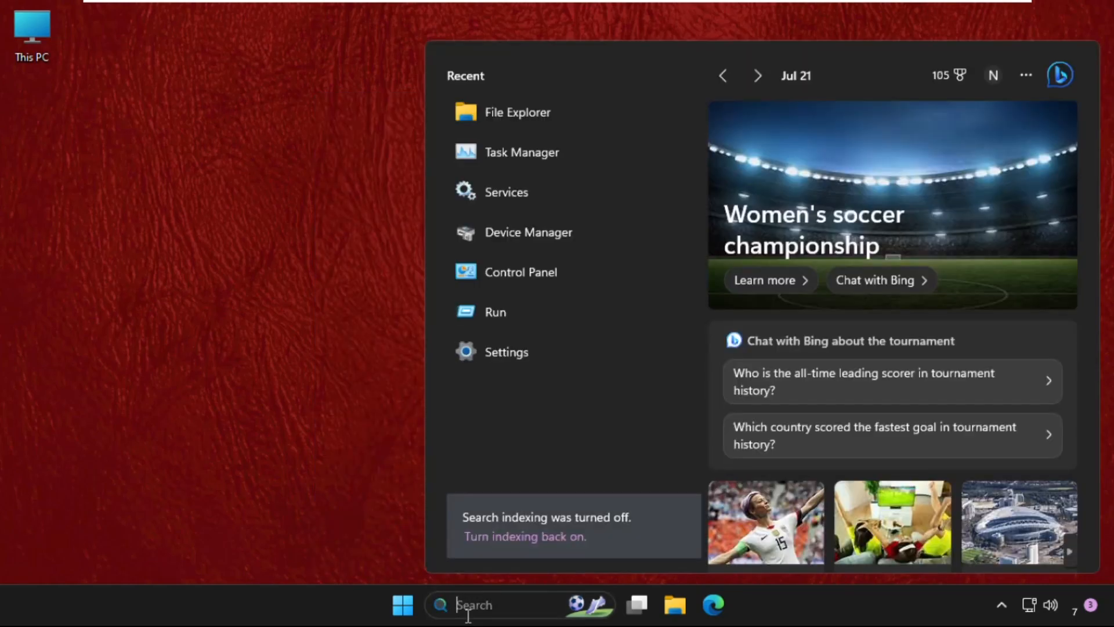
Search the taskbar for the Settings app by entering 'seetings'
text(seetings)
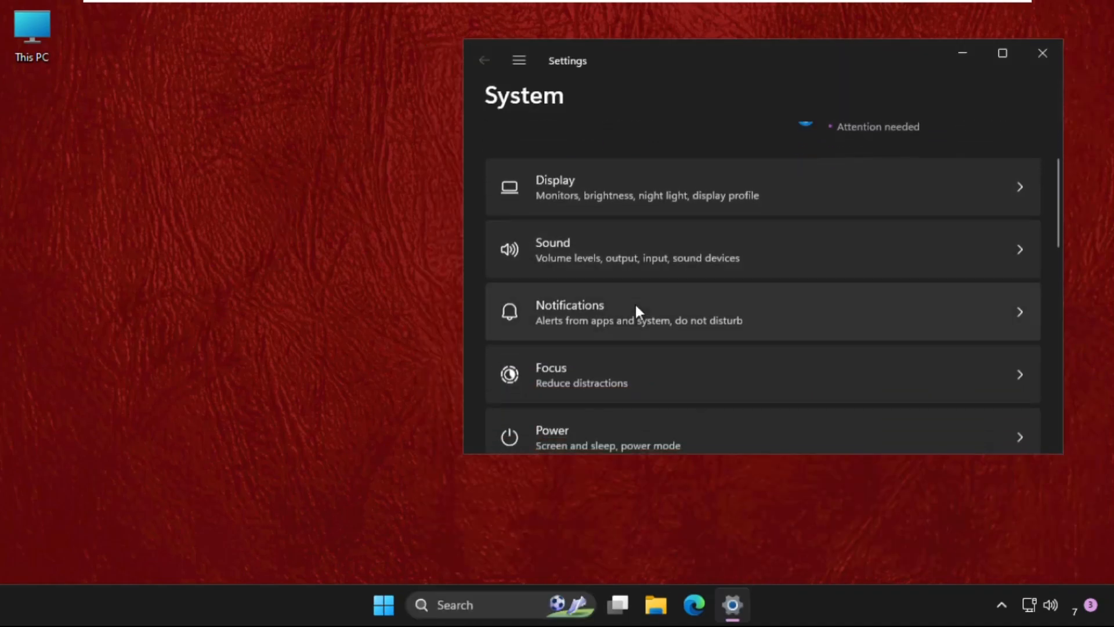
Go to Personalization from the Settings navigation list
scroll(down, 3)
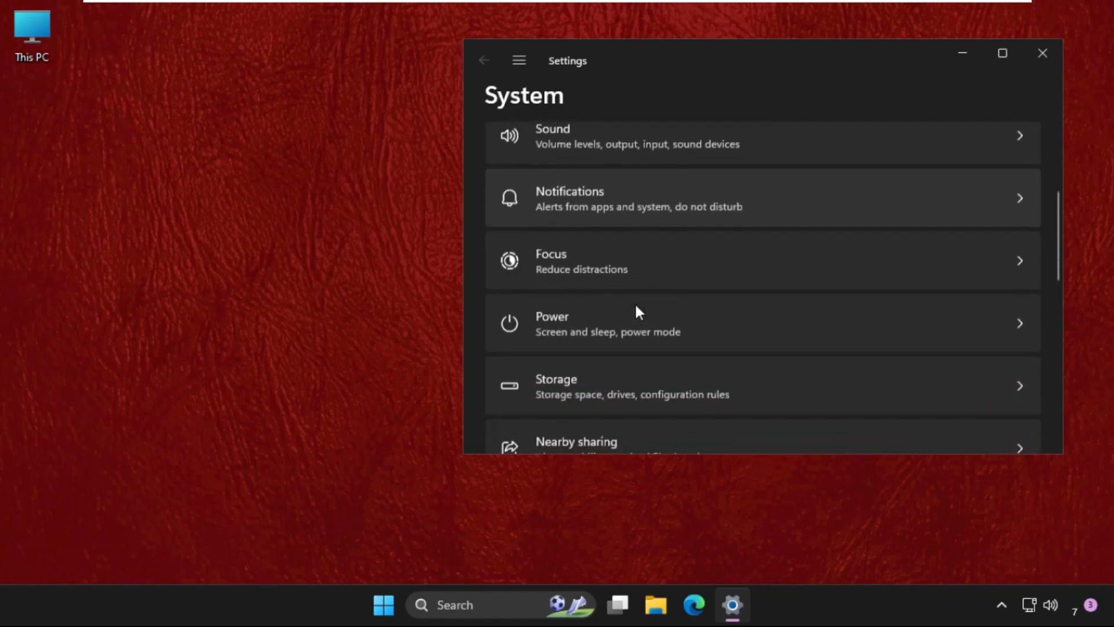
click(519, 60)
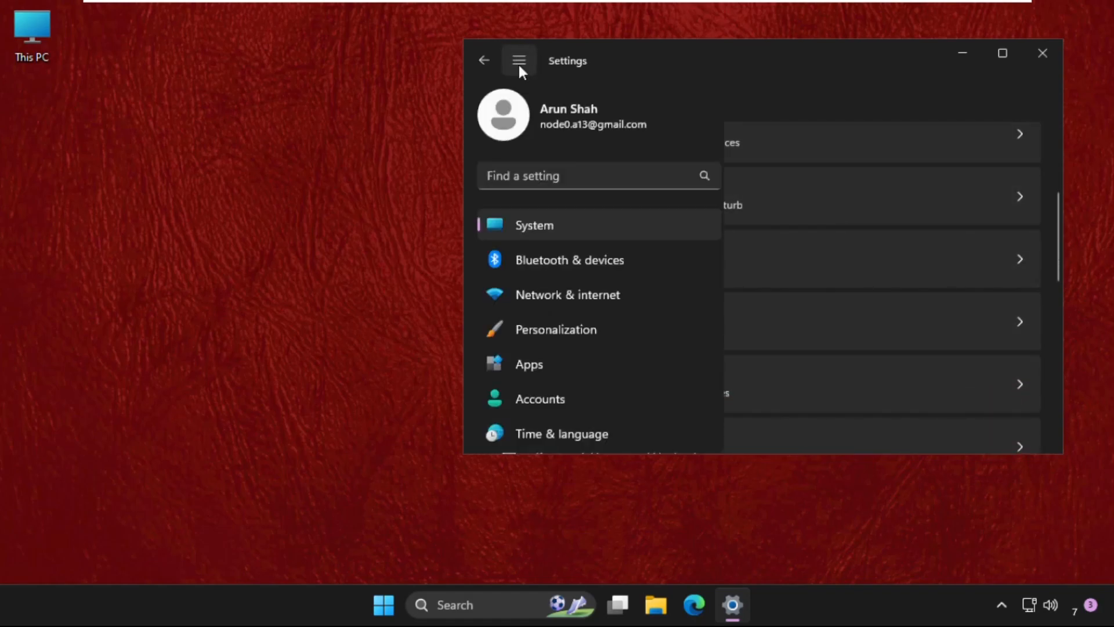
scroll(down, 3)
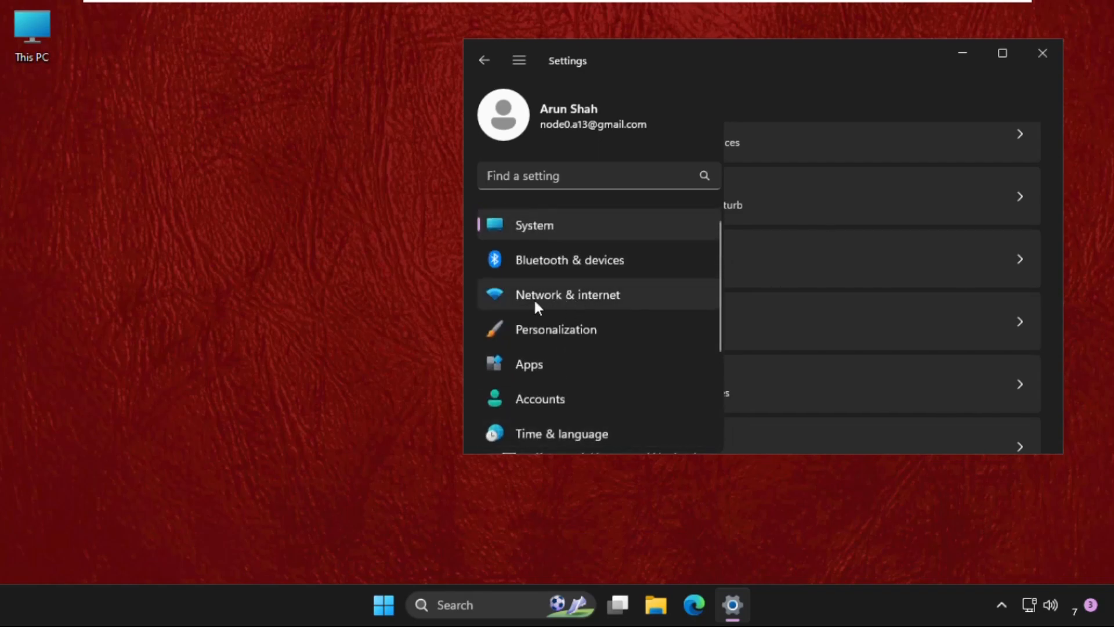
click(556, 328)
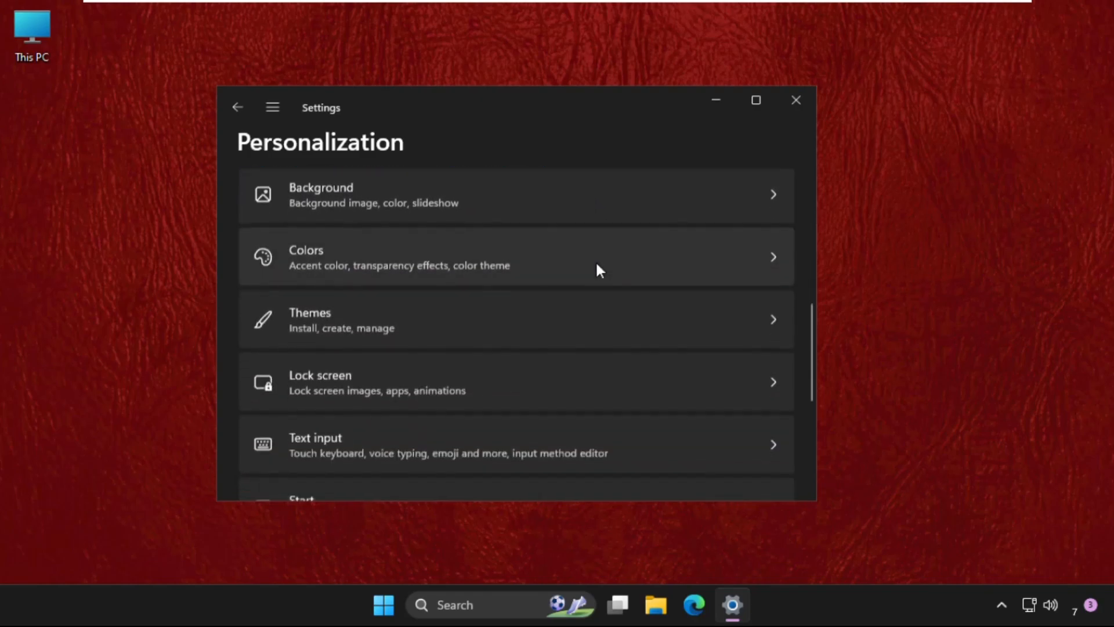
Reach Desktop icon settings from the Themes page's Related settings
click(310, 319)
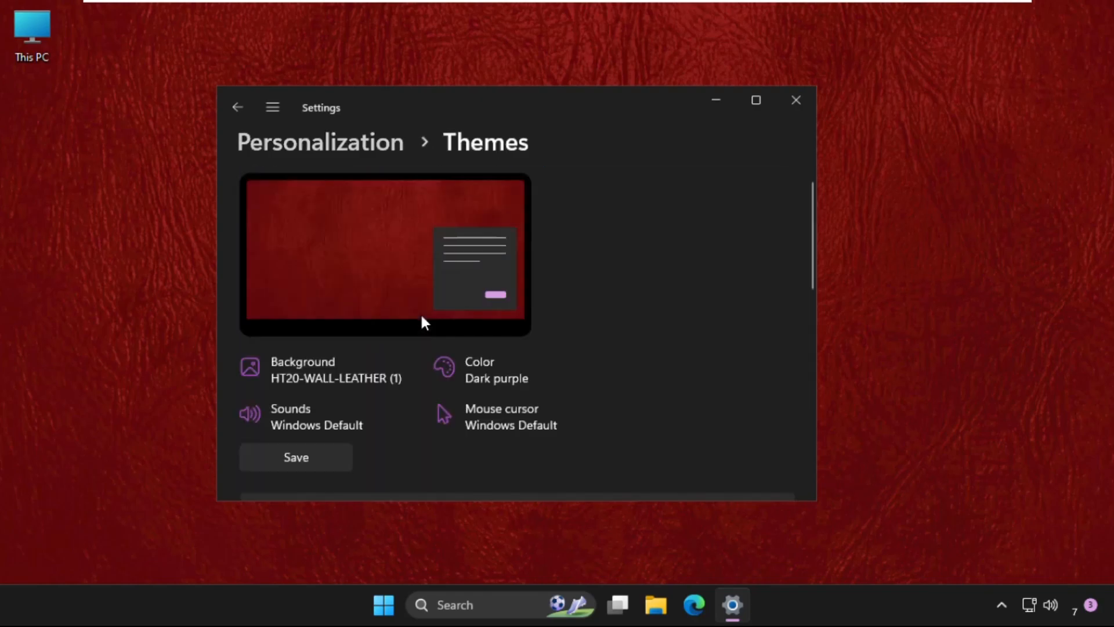
scroll(down, 3)
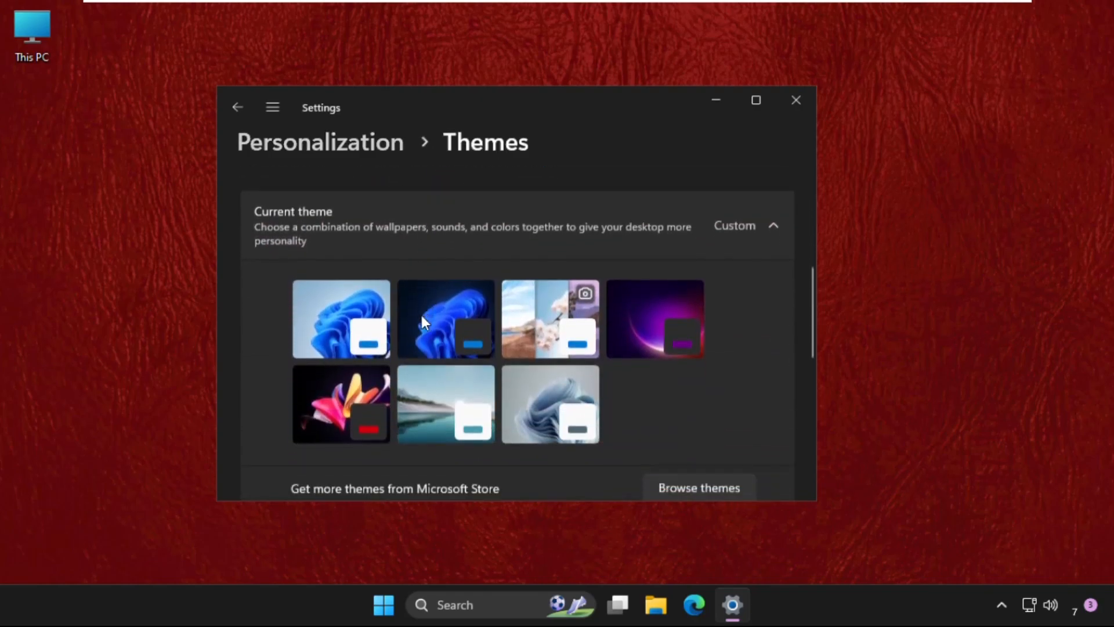
scroll(down, 3)
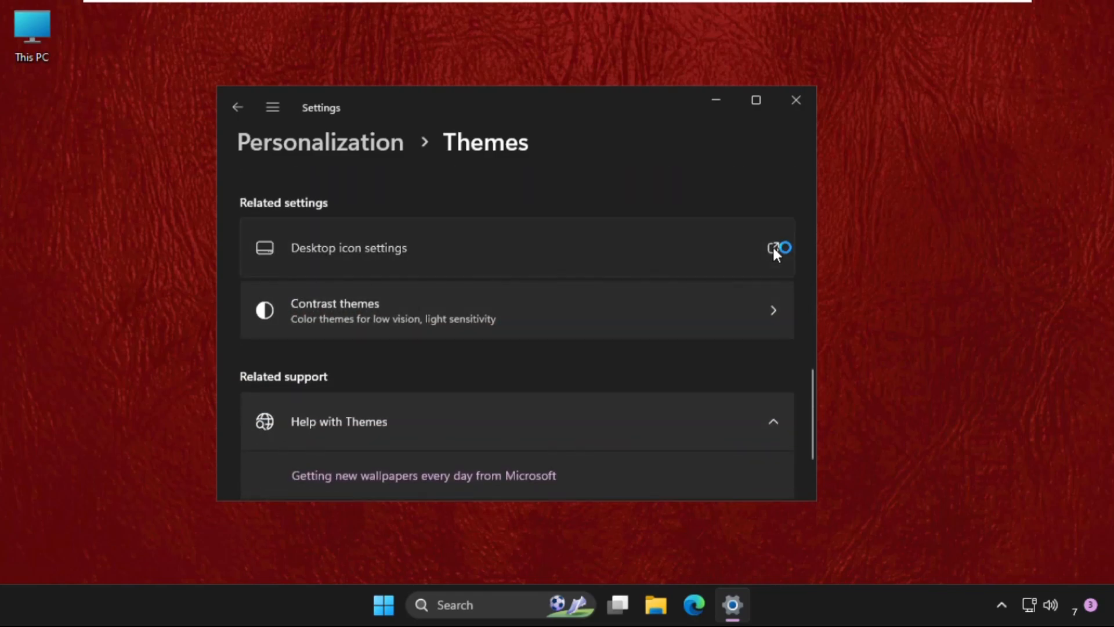
click(348, 247)
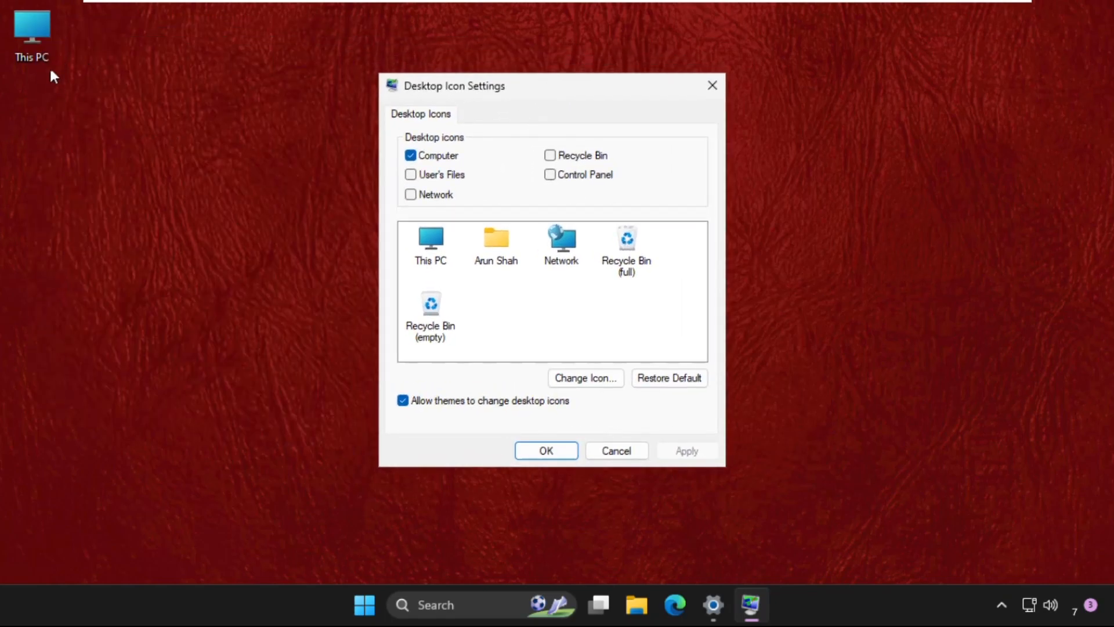
mouse_move(137, 286)
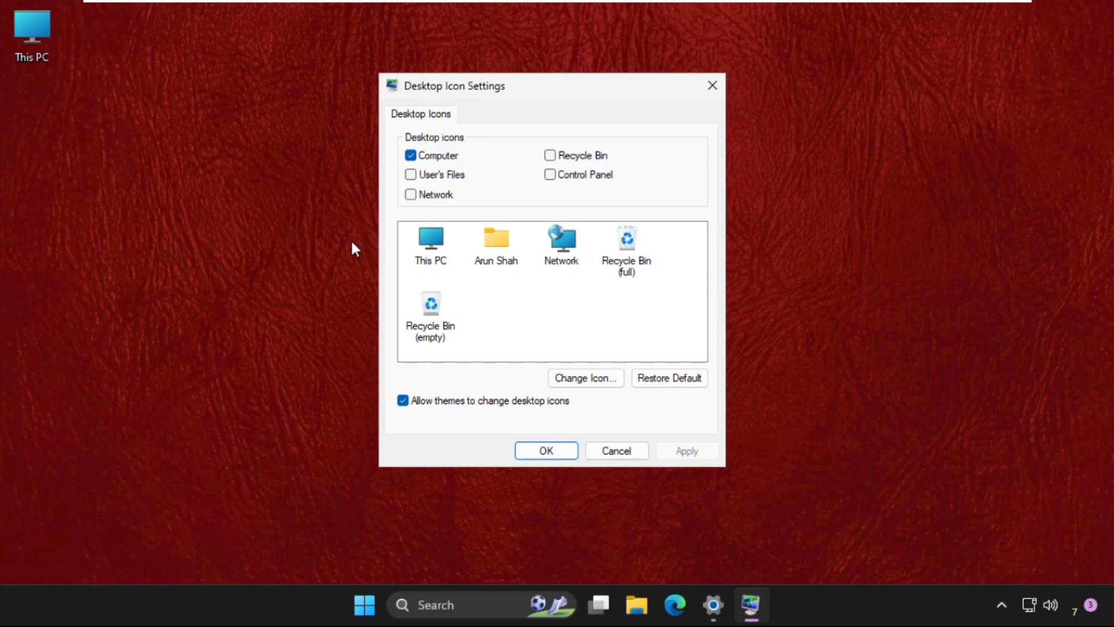
Enable Network, Recycle Bin and Control Panel desktop icons and confirm with OK
click(550, 155)
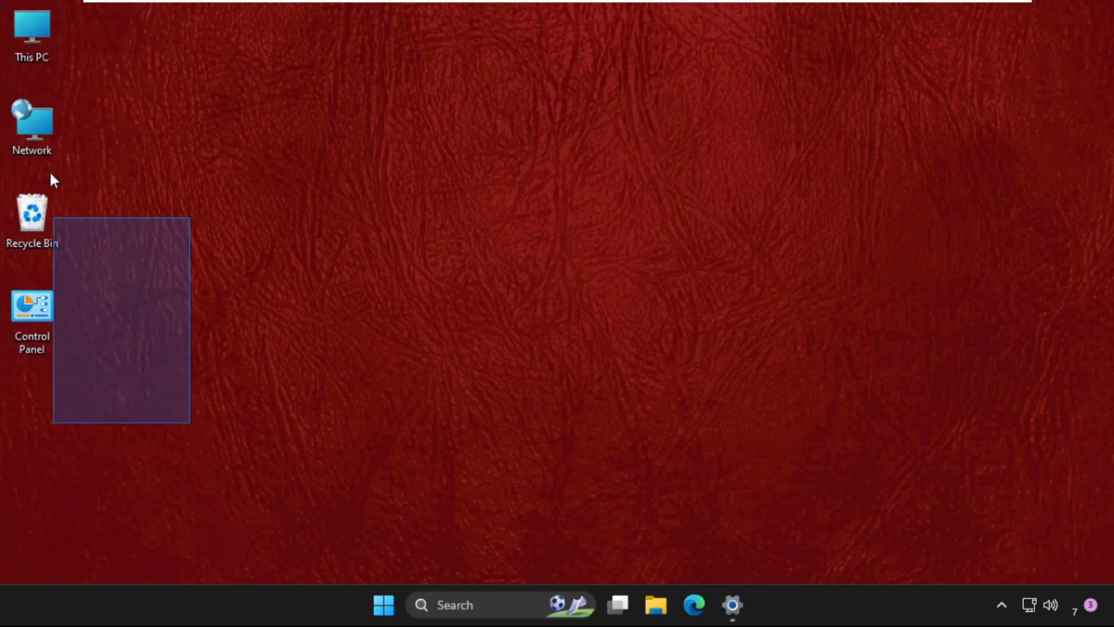
click(732, 605)
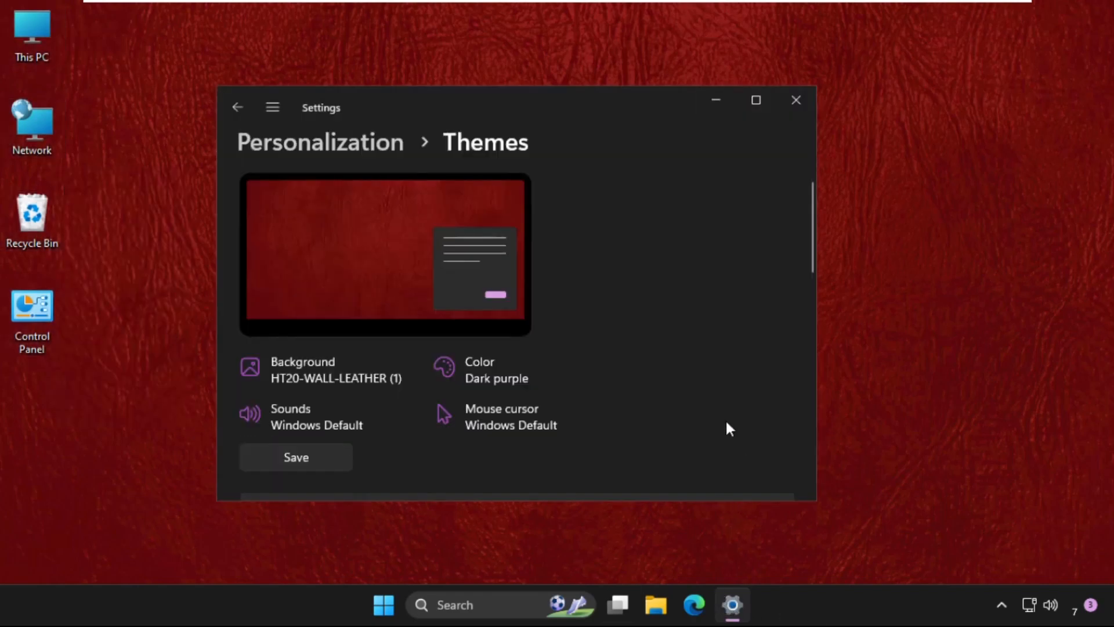
scroll(down, 3)
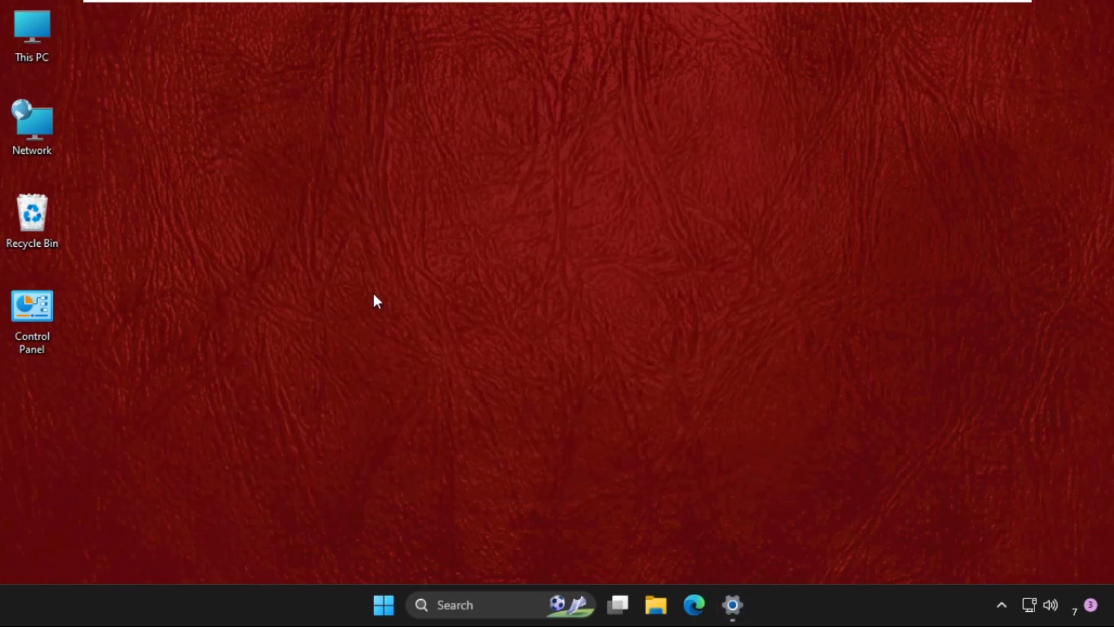
mouse_move(462, 335)
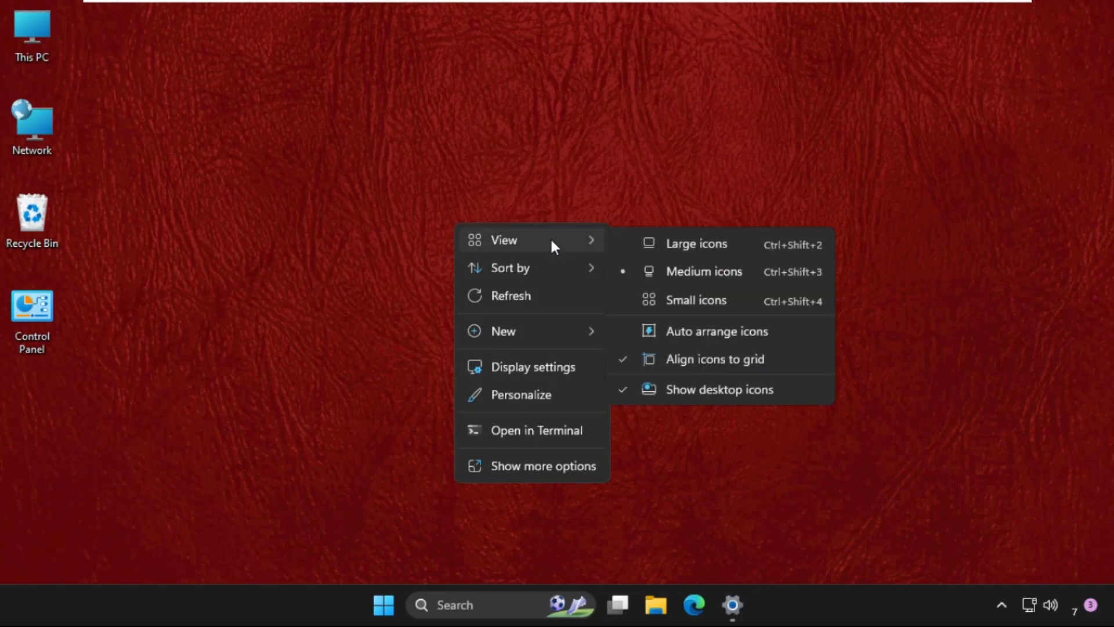
mouse_move(719, 388)
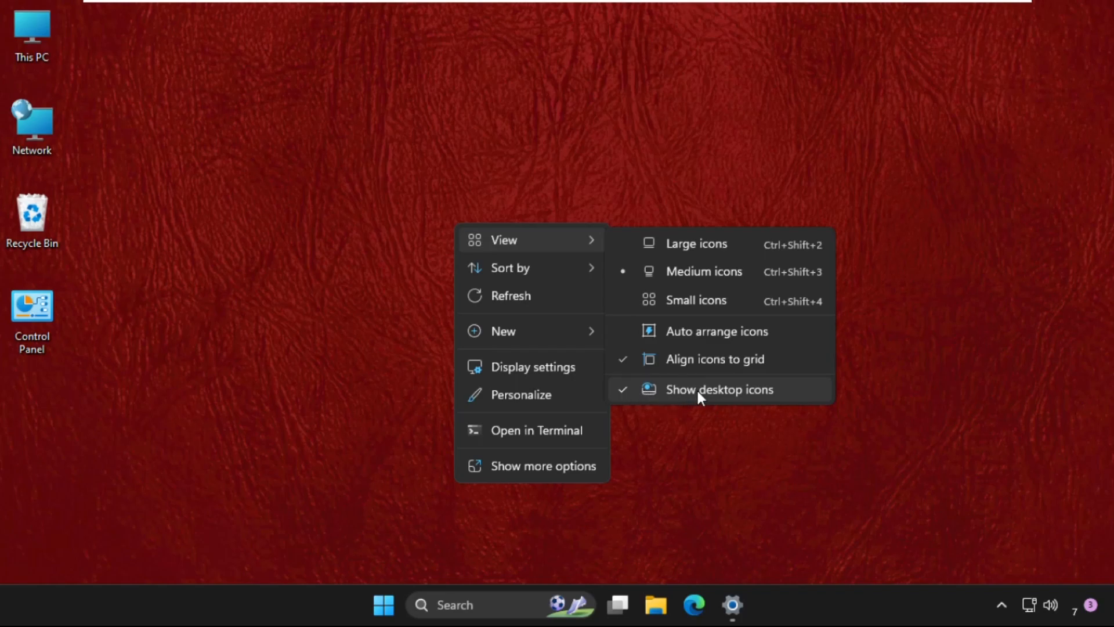
Uncheck Show desktop icons in the desktop View menu to hide every icon
click(719, 389)
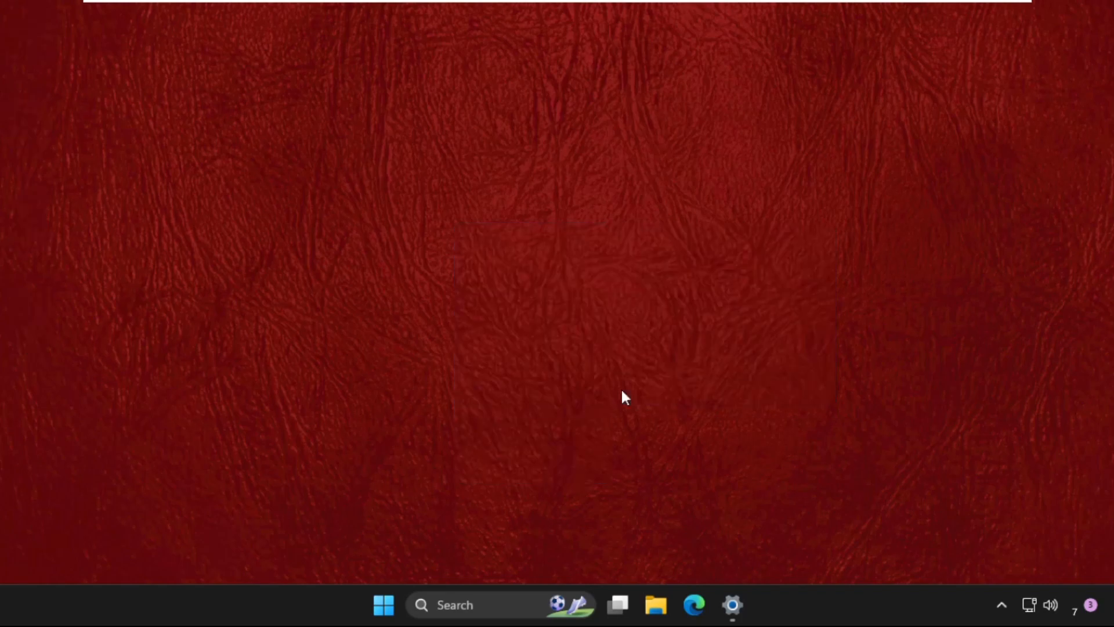
mouse_move(379, 132)
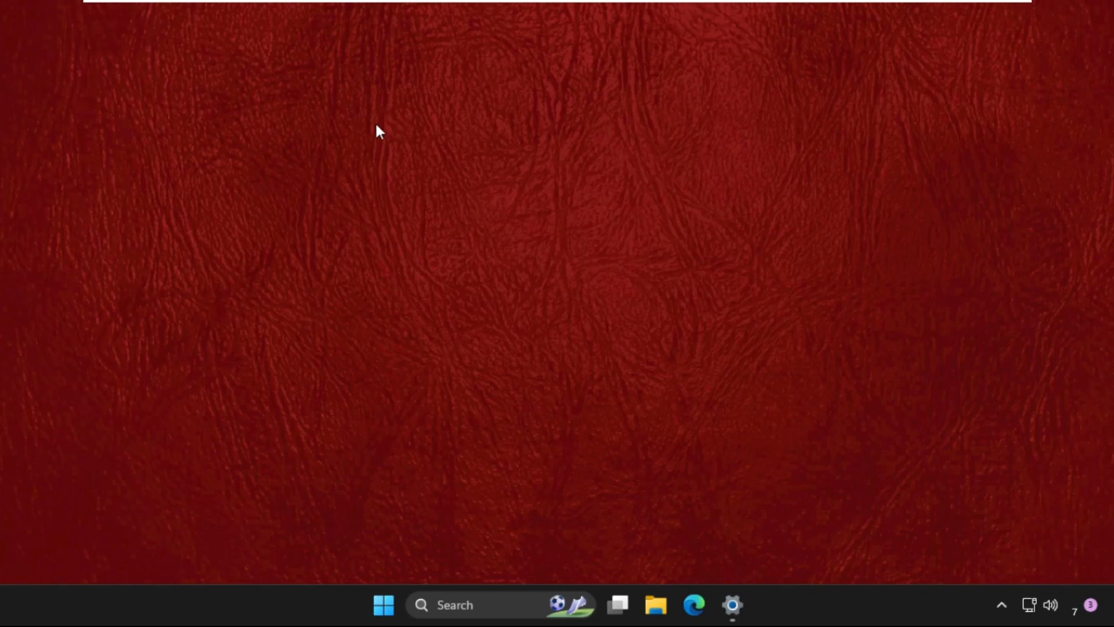
Re-enable Show desktop icons from the desktop View menu so all icons reappear
right_click(376, 131)
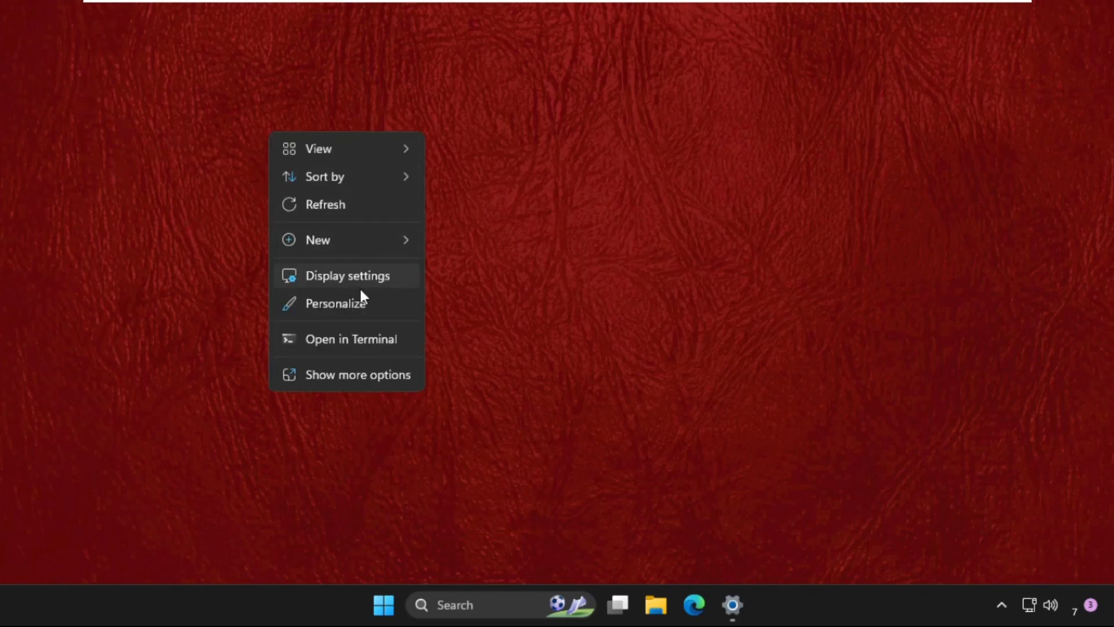
click(318, 148)
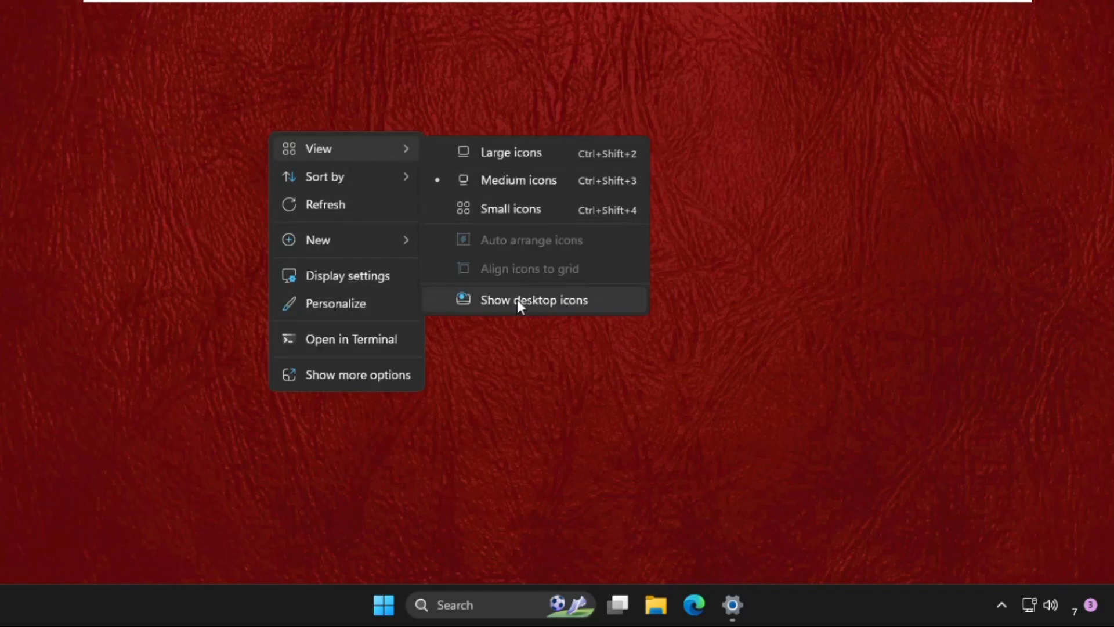
click(534, 299)
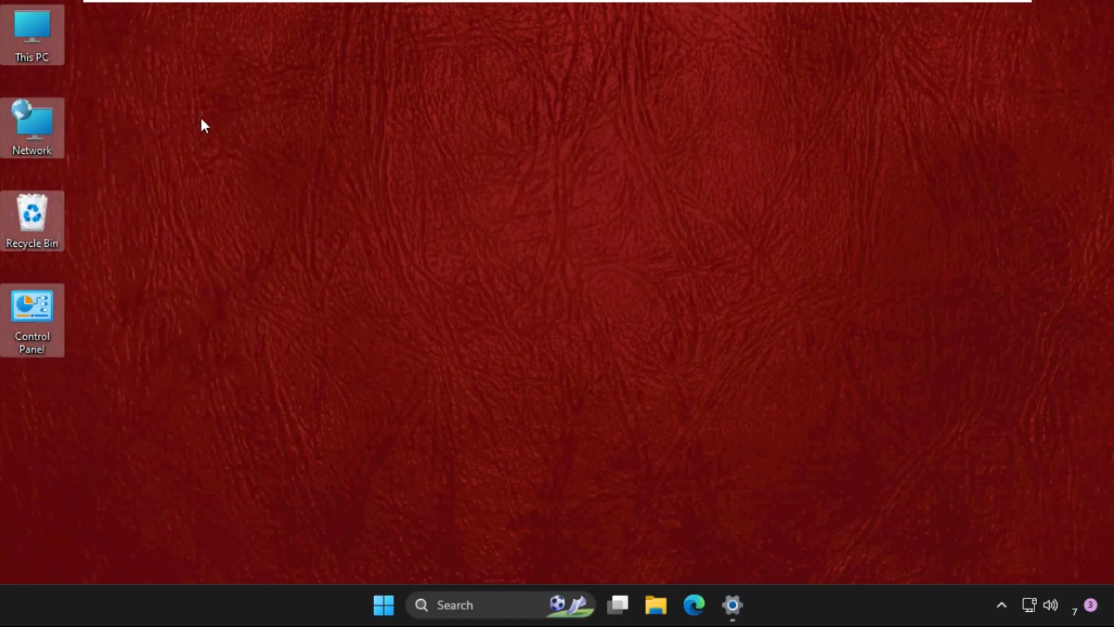
mouse_move(389, 223)
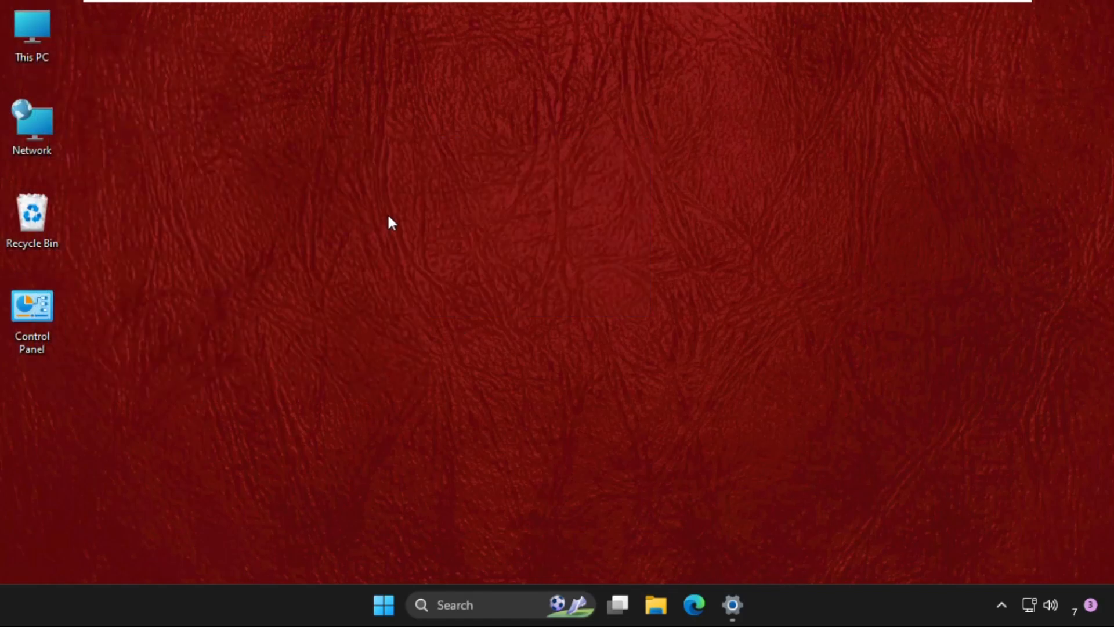
mouse_move(394, 221)
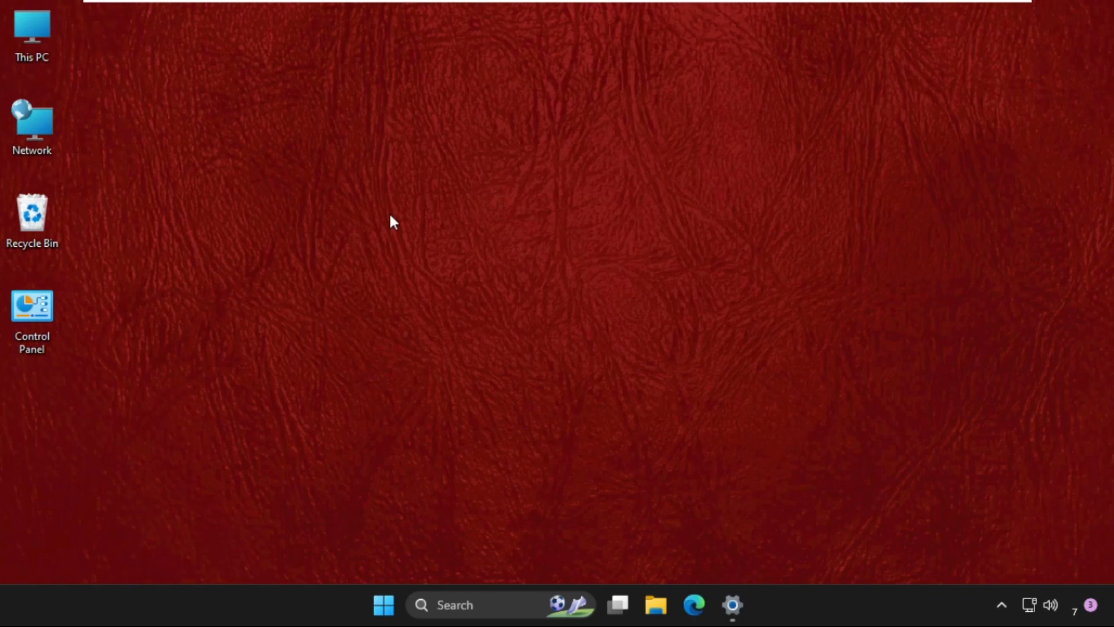
mouse_move(391, 223)
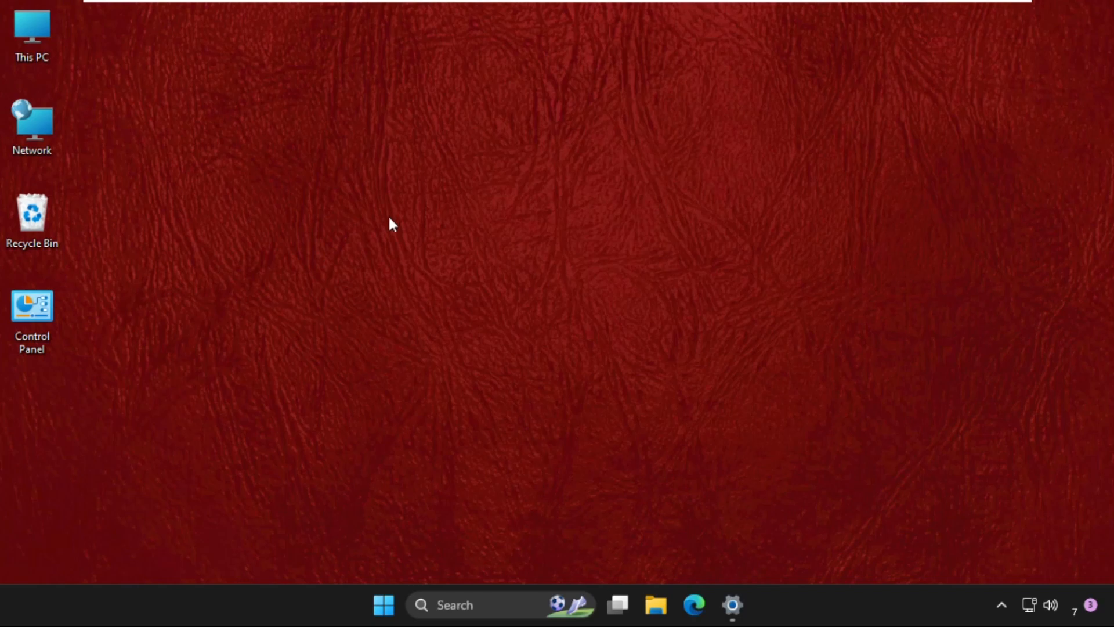